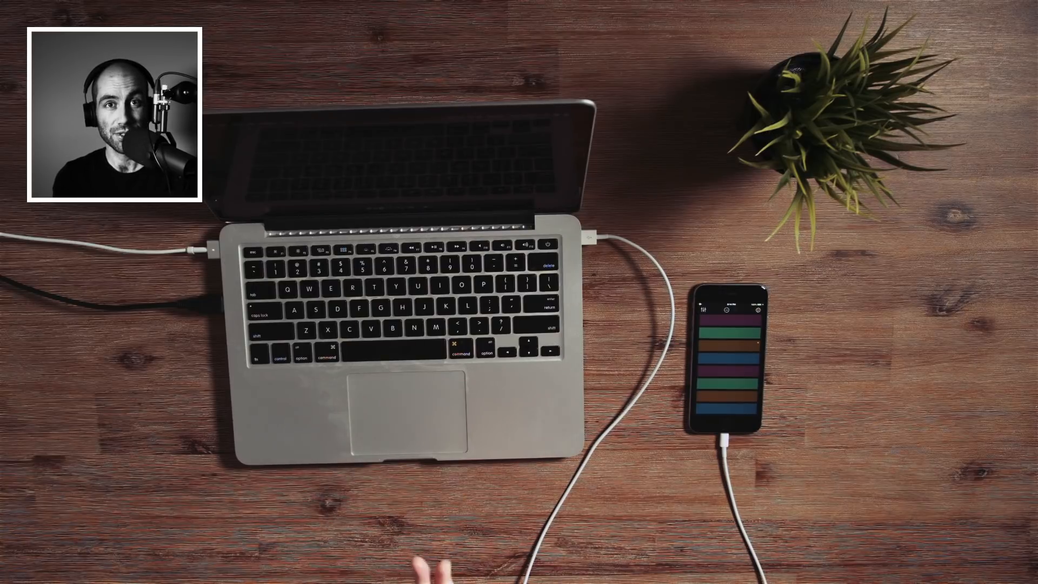
Search Spotlight for 'audio MIDI Setup' to launch the utility
{"action": "type", "text": "audio MIDI Setup"}
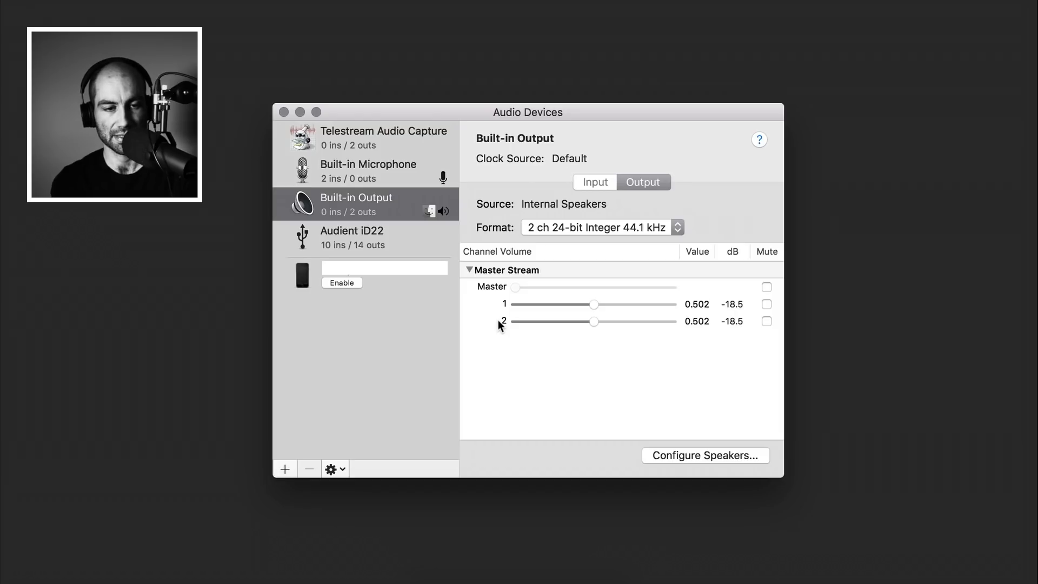
{"action": "mouse_move", "coordinate": [569, 335]}
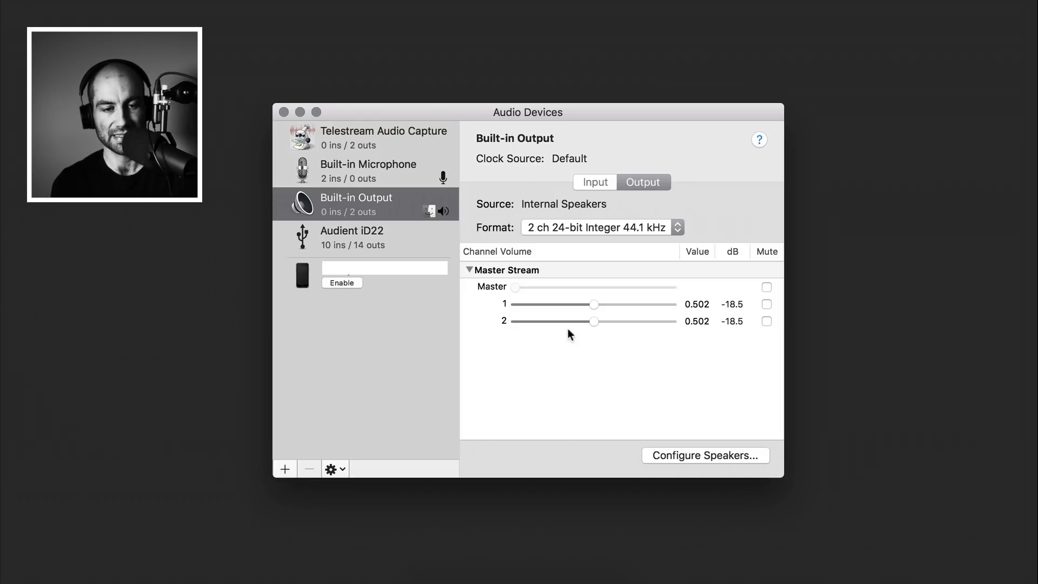
{"action": "mouse_move", "coordinate": [341, 182]}
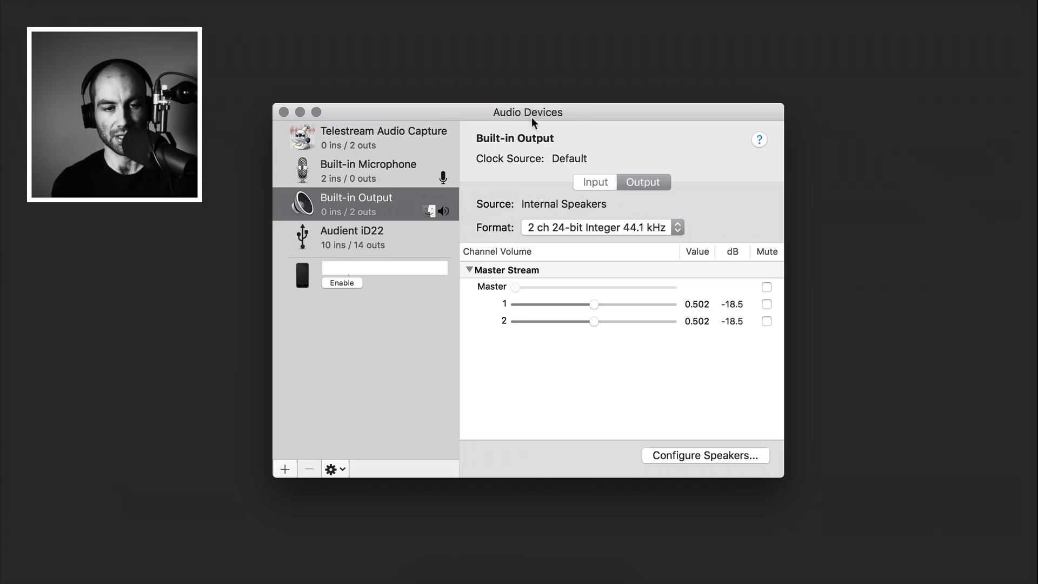
{"action": "mouse_move", "coordinate": [410, 294]}
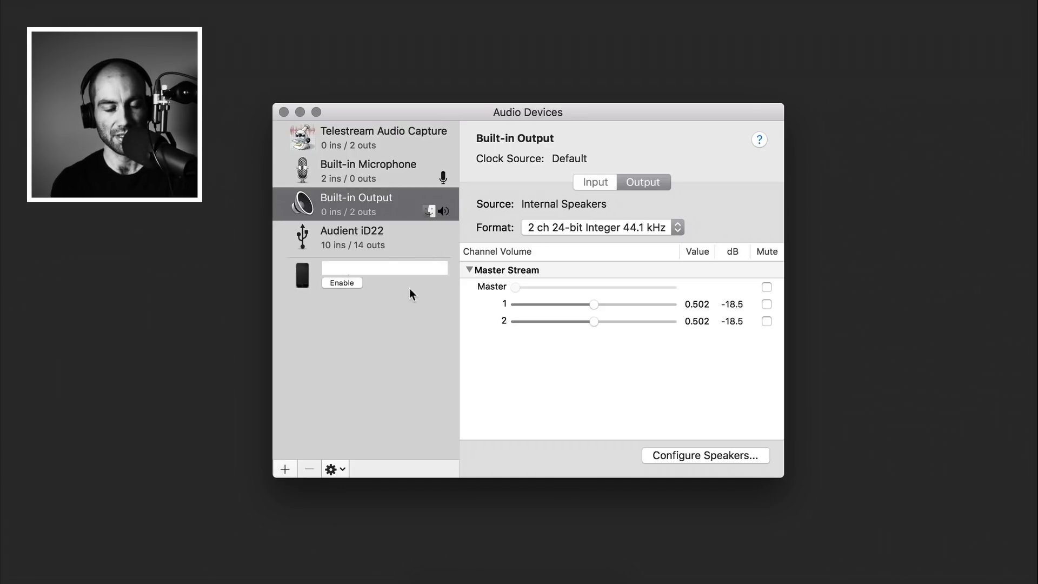
Enable the connected iPhone in the Audio Devices list
{"action": "left_click", "coordinate": [342, 283]}
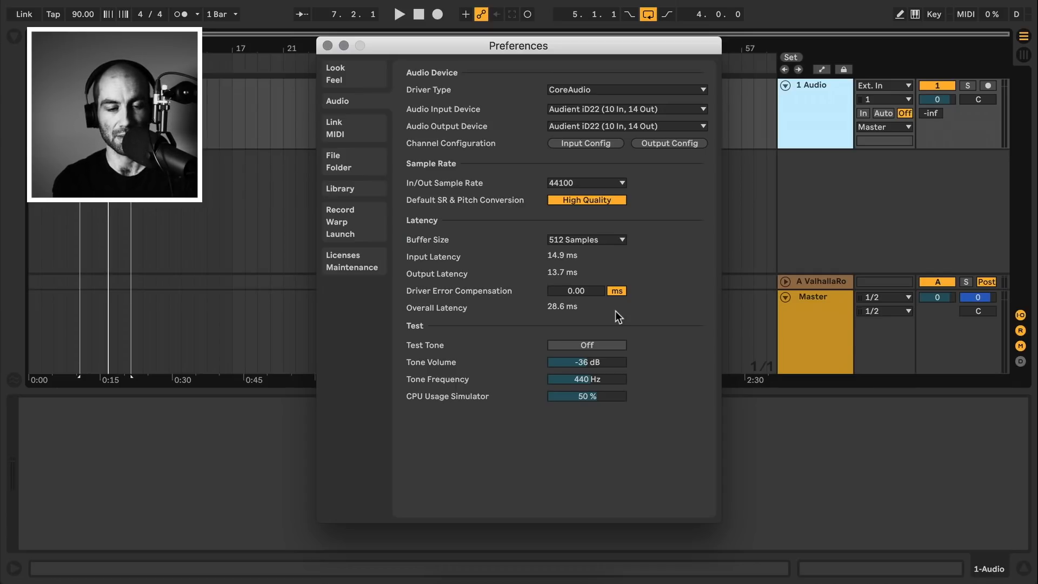
Open the Link/MIDI preferences to set up the iPhone MIDI input
{"action": "left_click", "coordinate": [334, 122]}
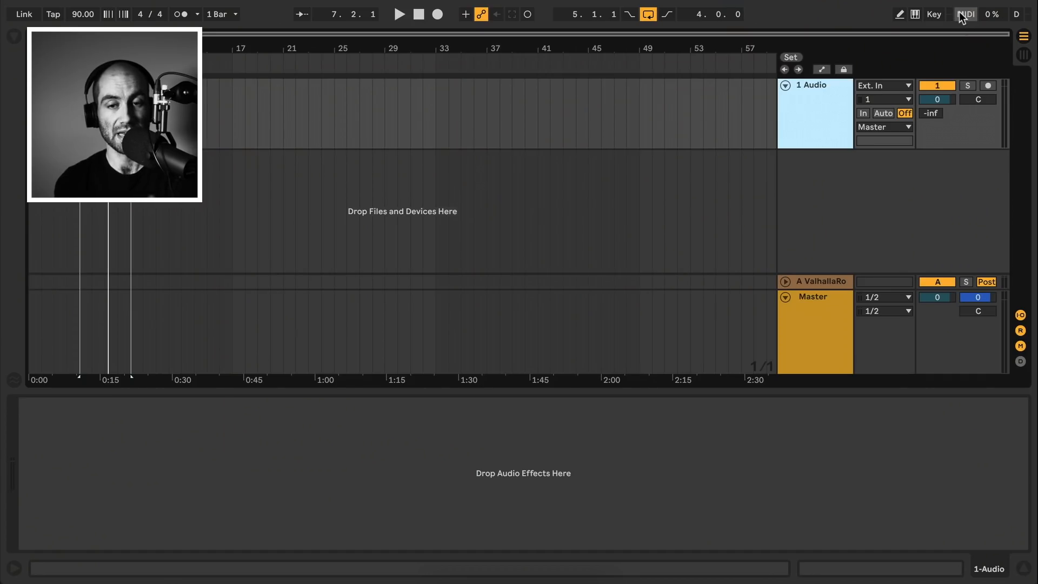
Turn on MIDI Map mode in Ableton Live
{"action": "left_click", "coordinate": [966, 14]}
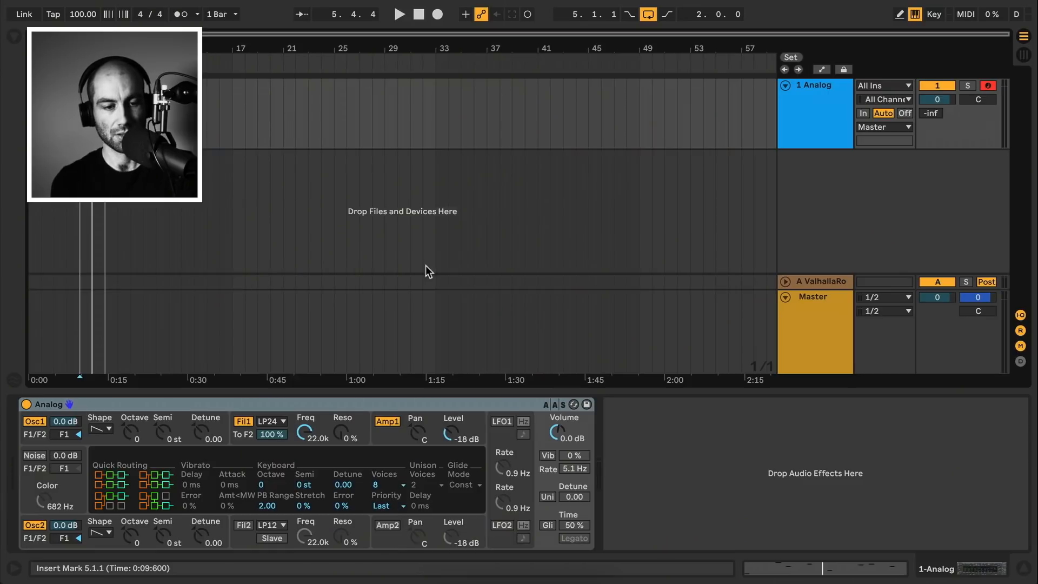
{"action": "mouse_move", "coordinate": [493, 348]}
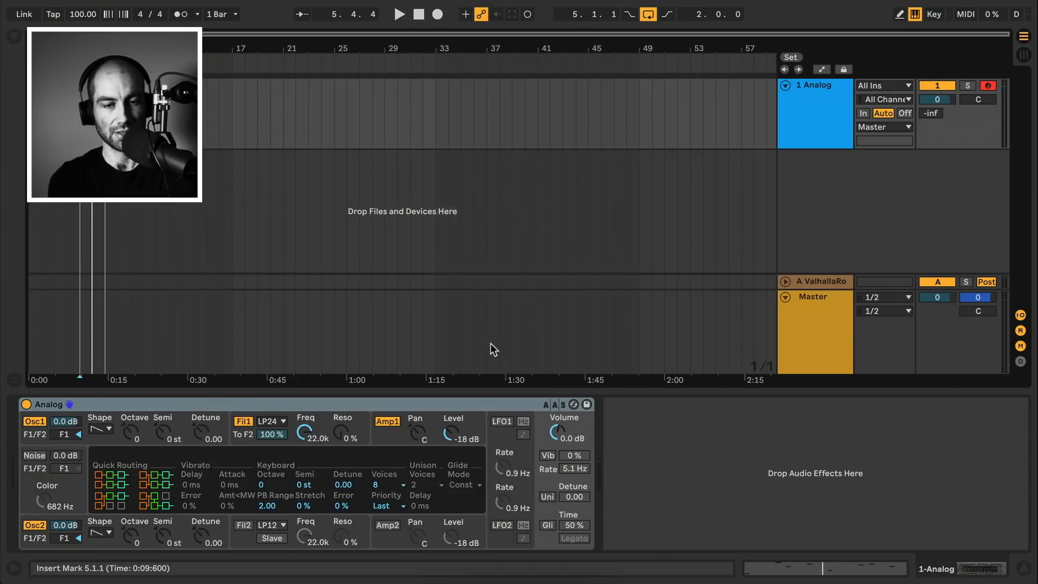